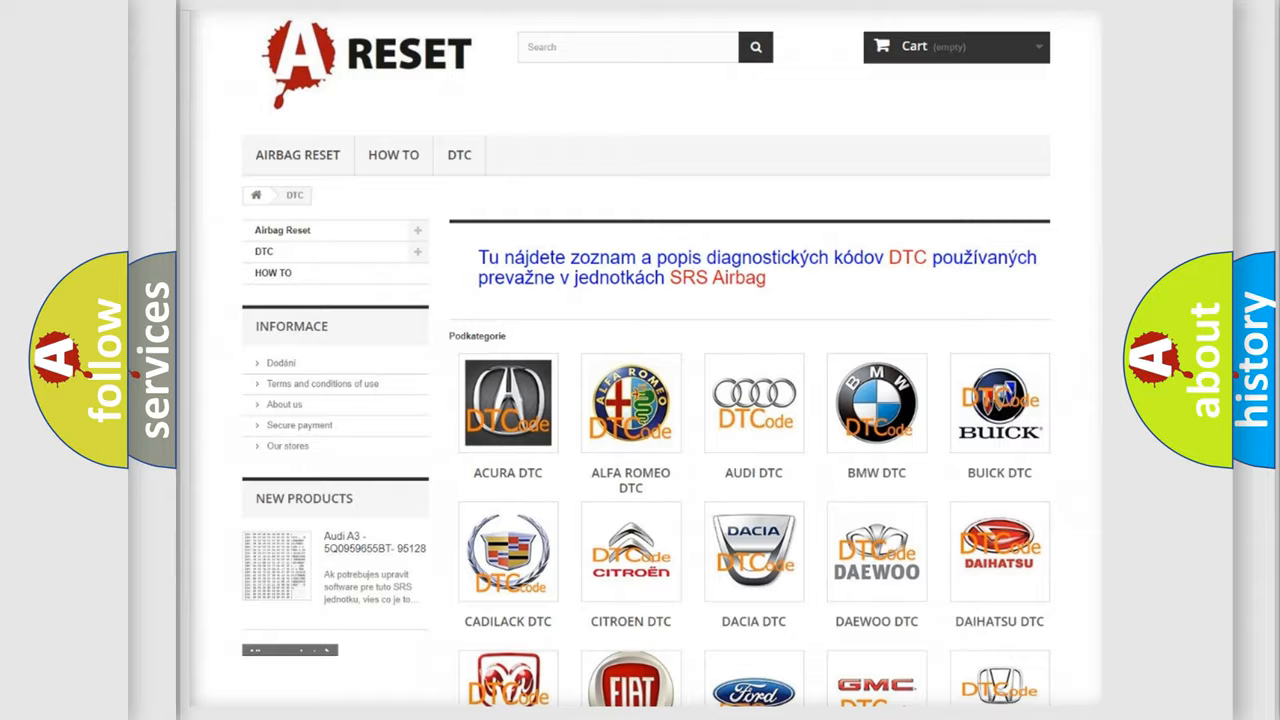
pyautogui.scroll(-3)
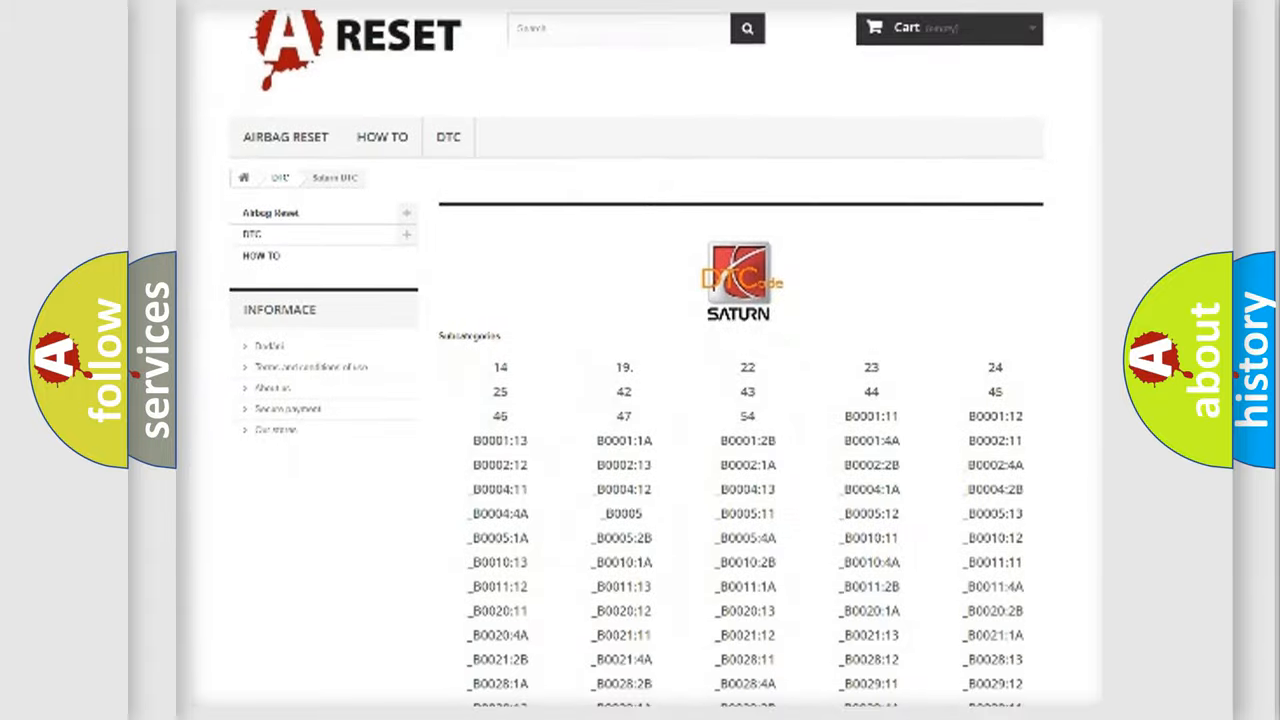
pyautogui.scroll(-3)
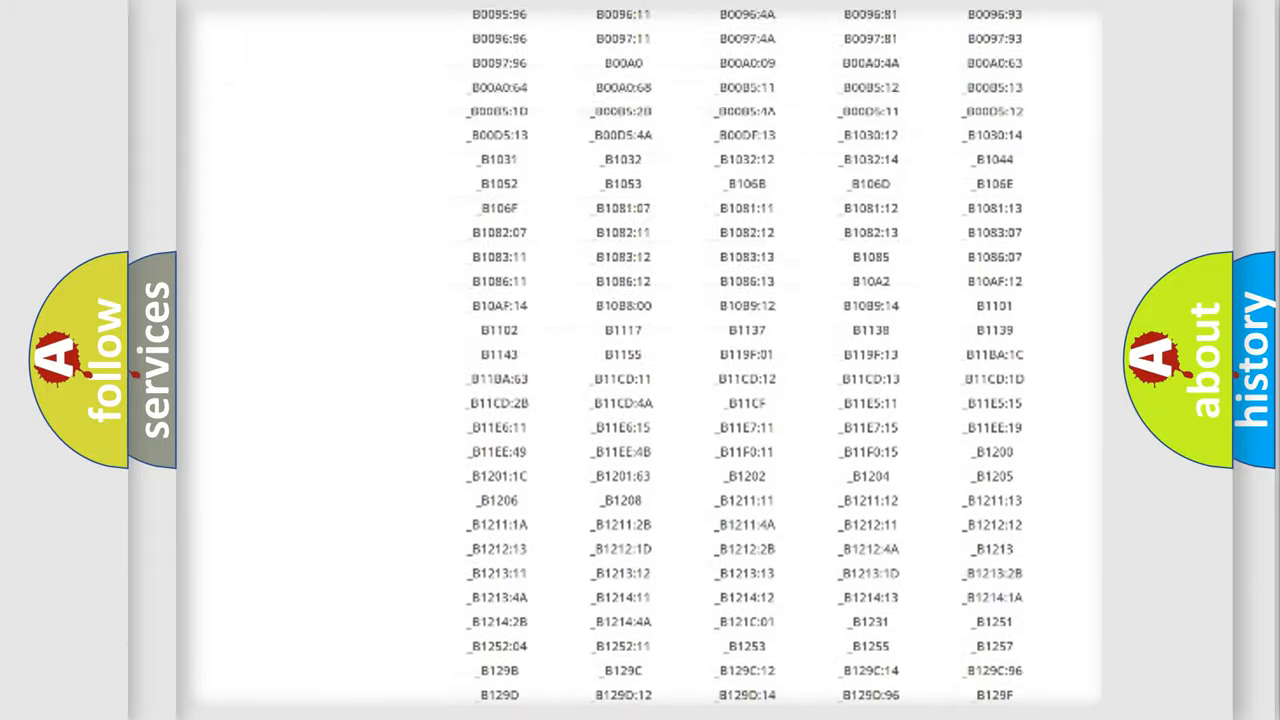
pyautogui.scroll(3)
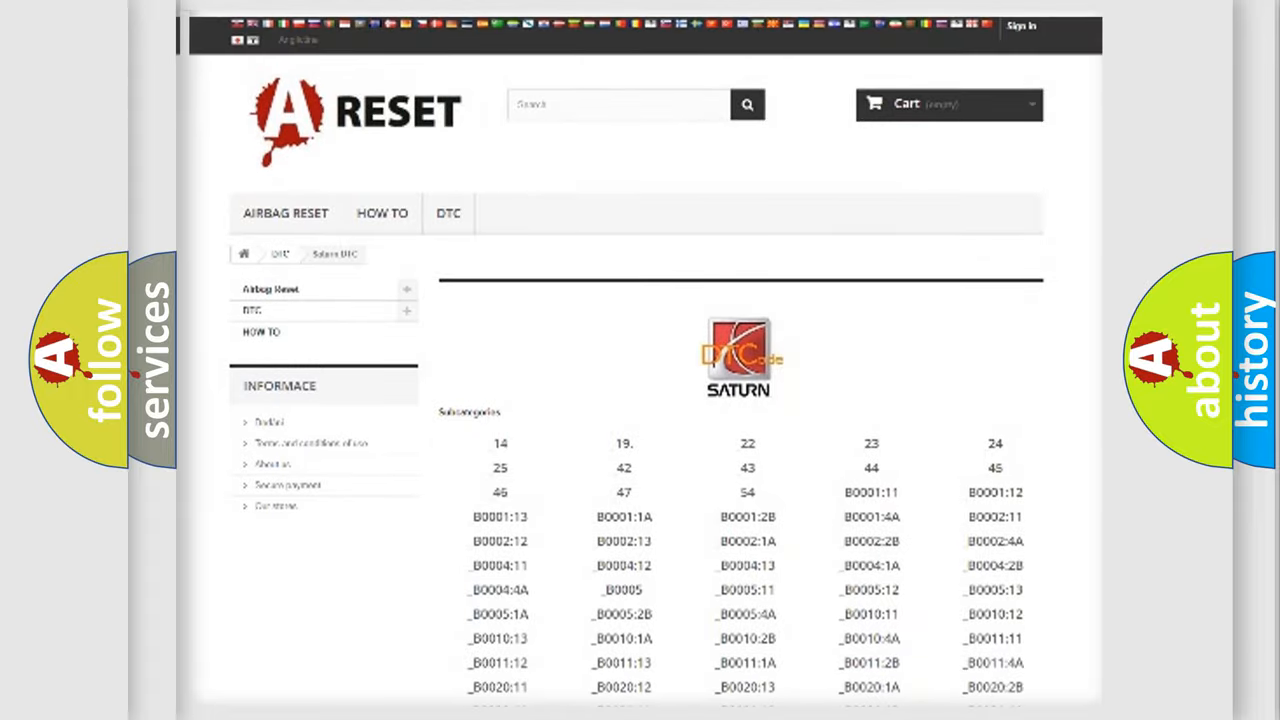